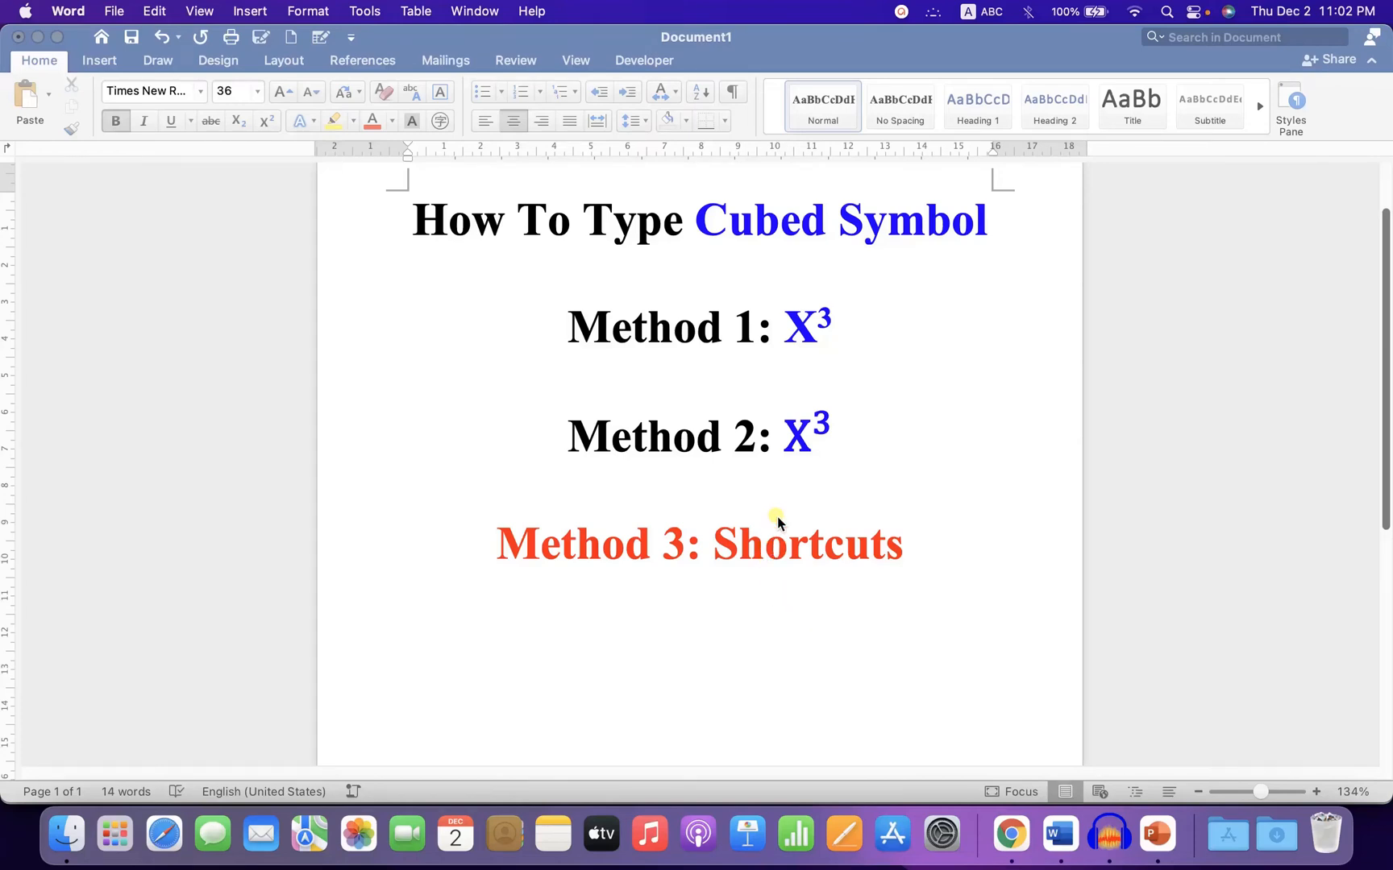
mouse_move(842, 315)
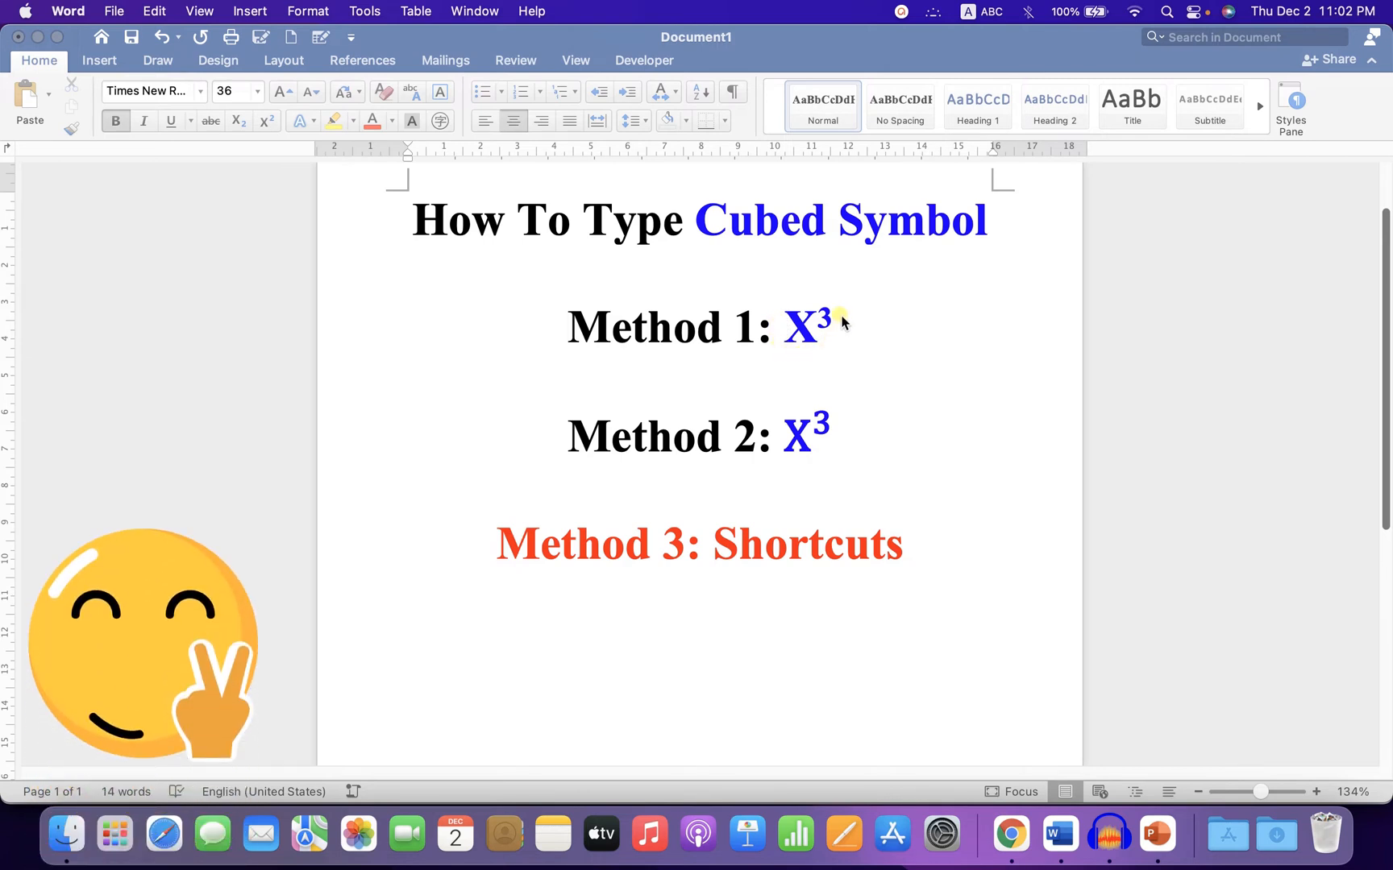
mouse_move(835, 393)
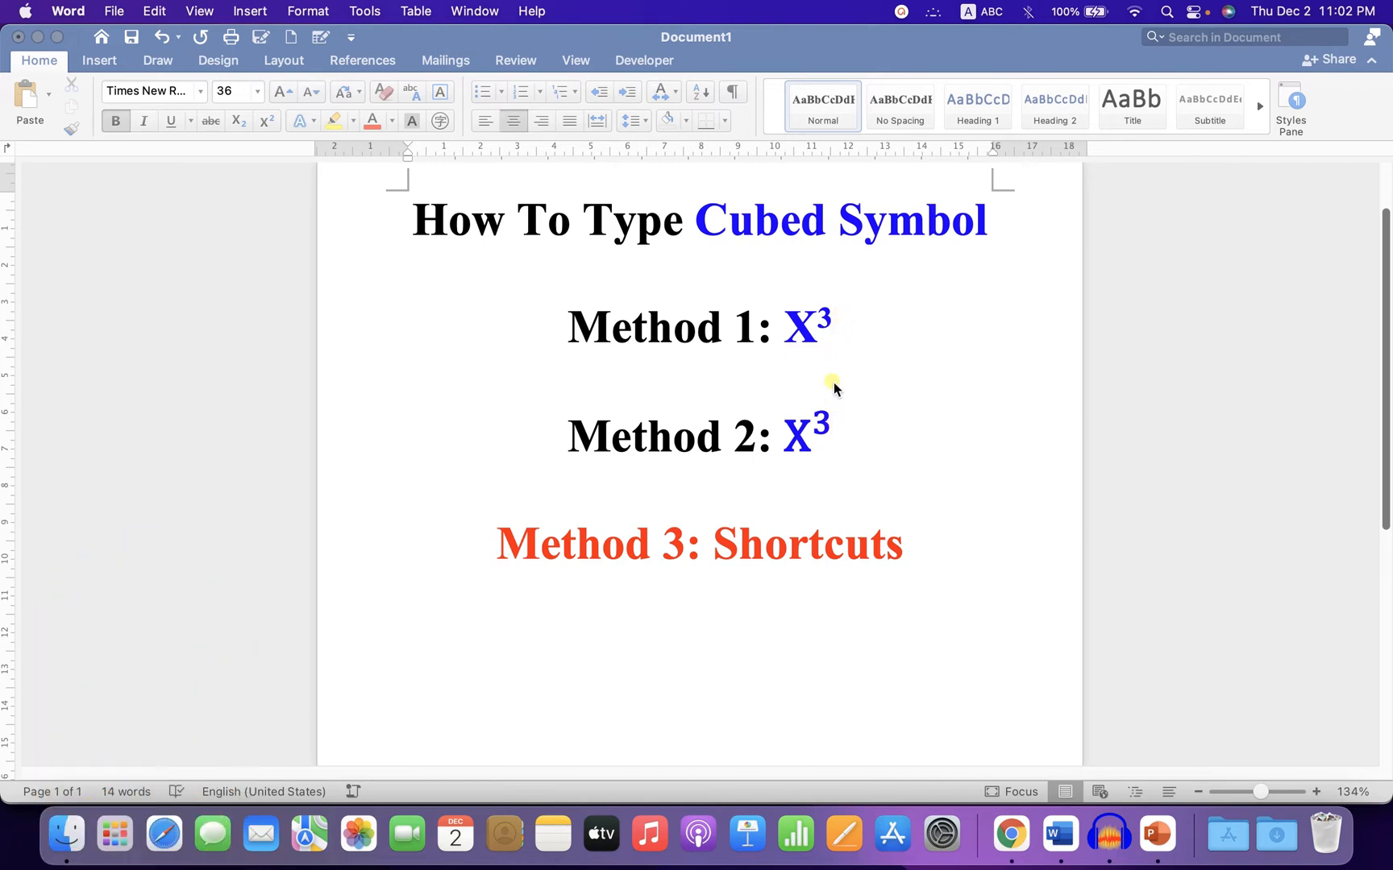
Retype Method 1 as X3 and raise the 3 with the Home Superscript button to read X³
key("Backspace")
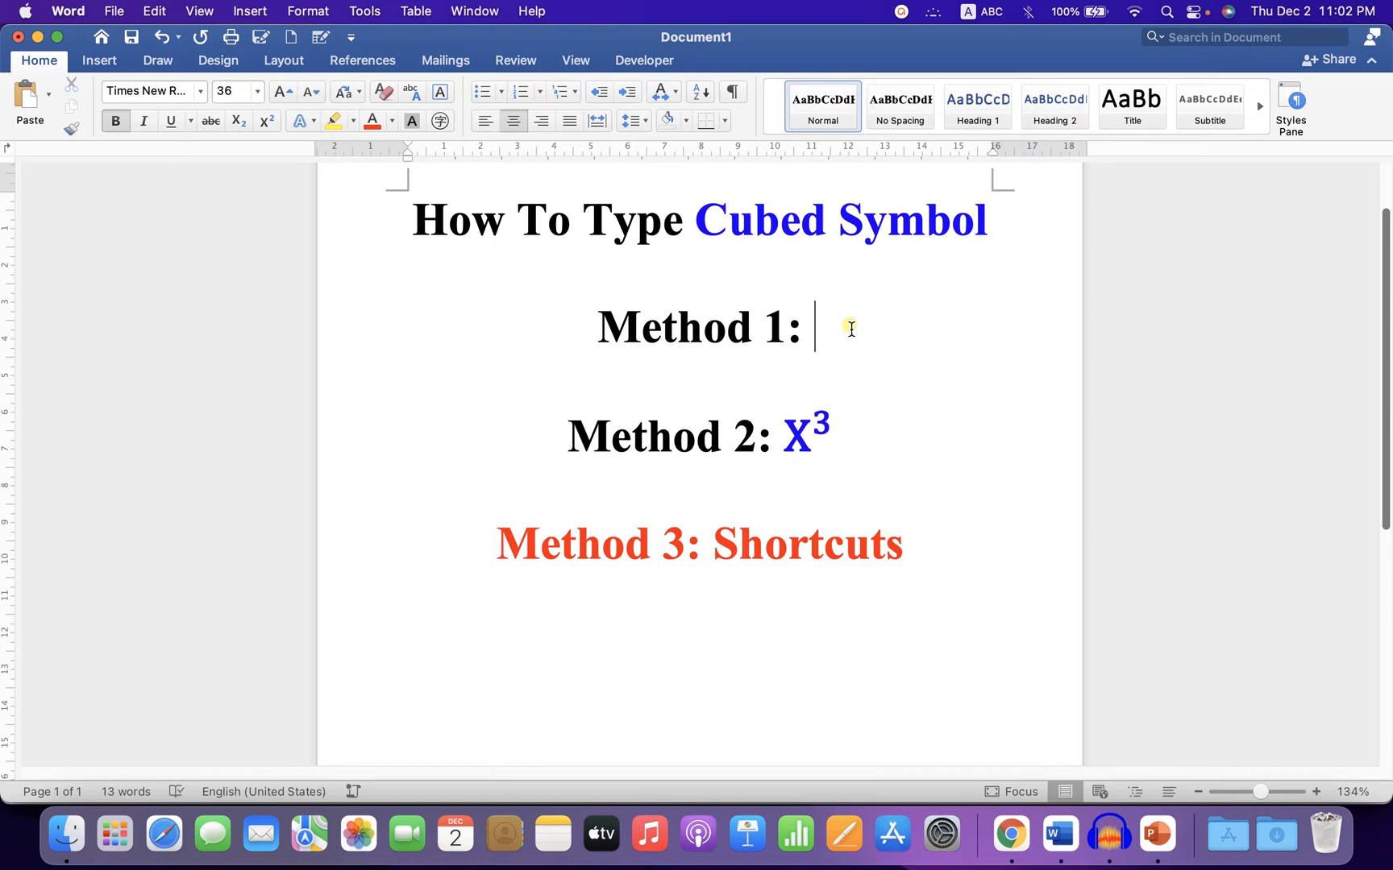
type("X3")
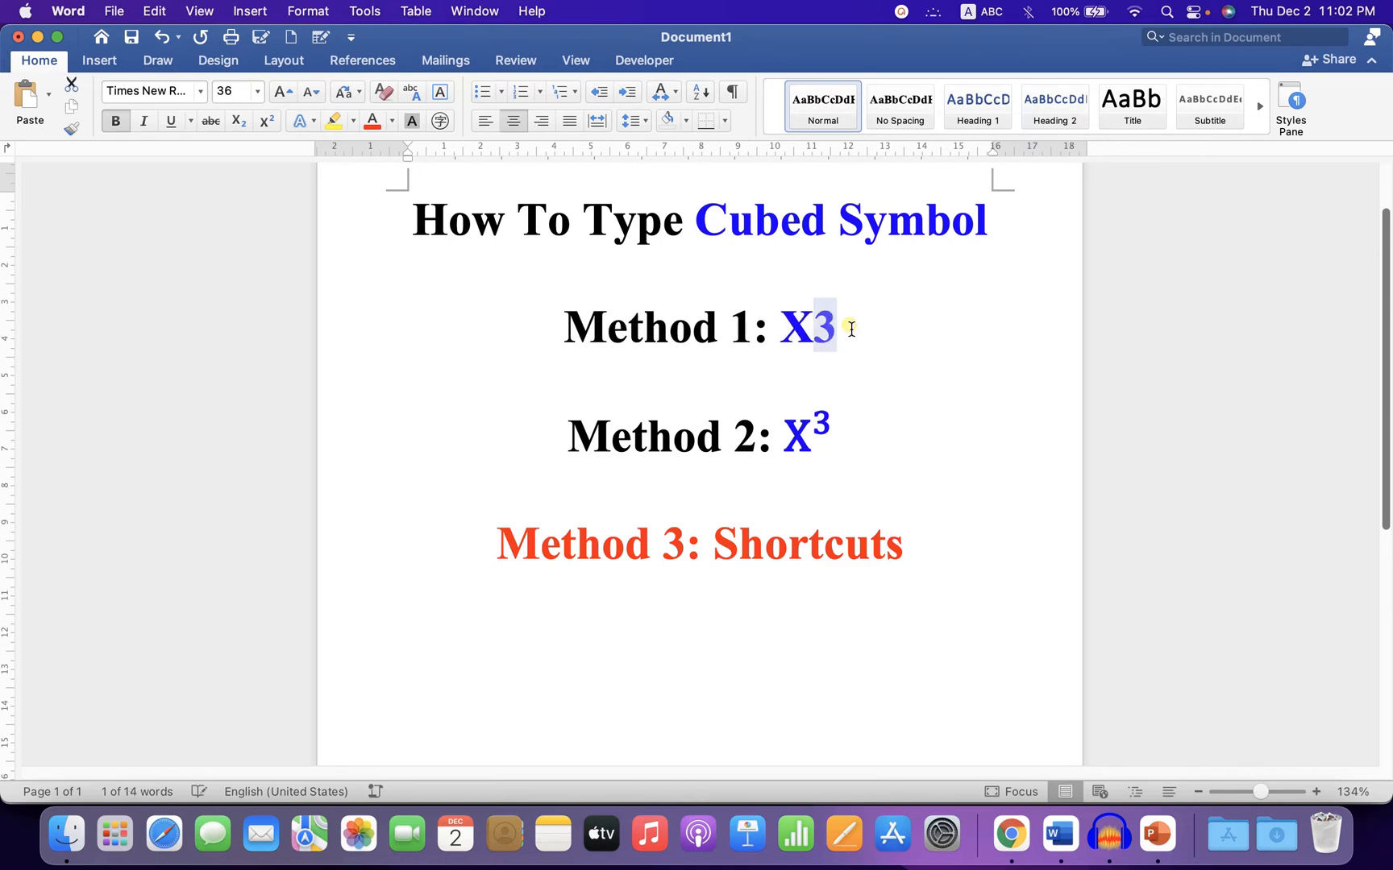
mouse_move(273, 151)
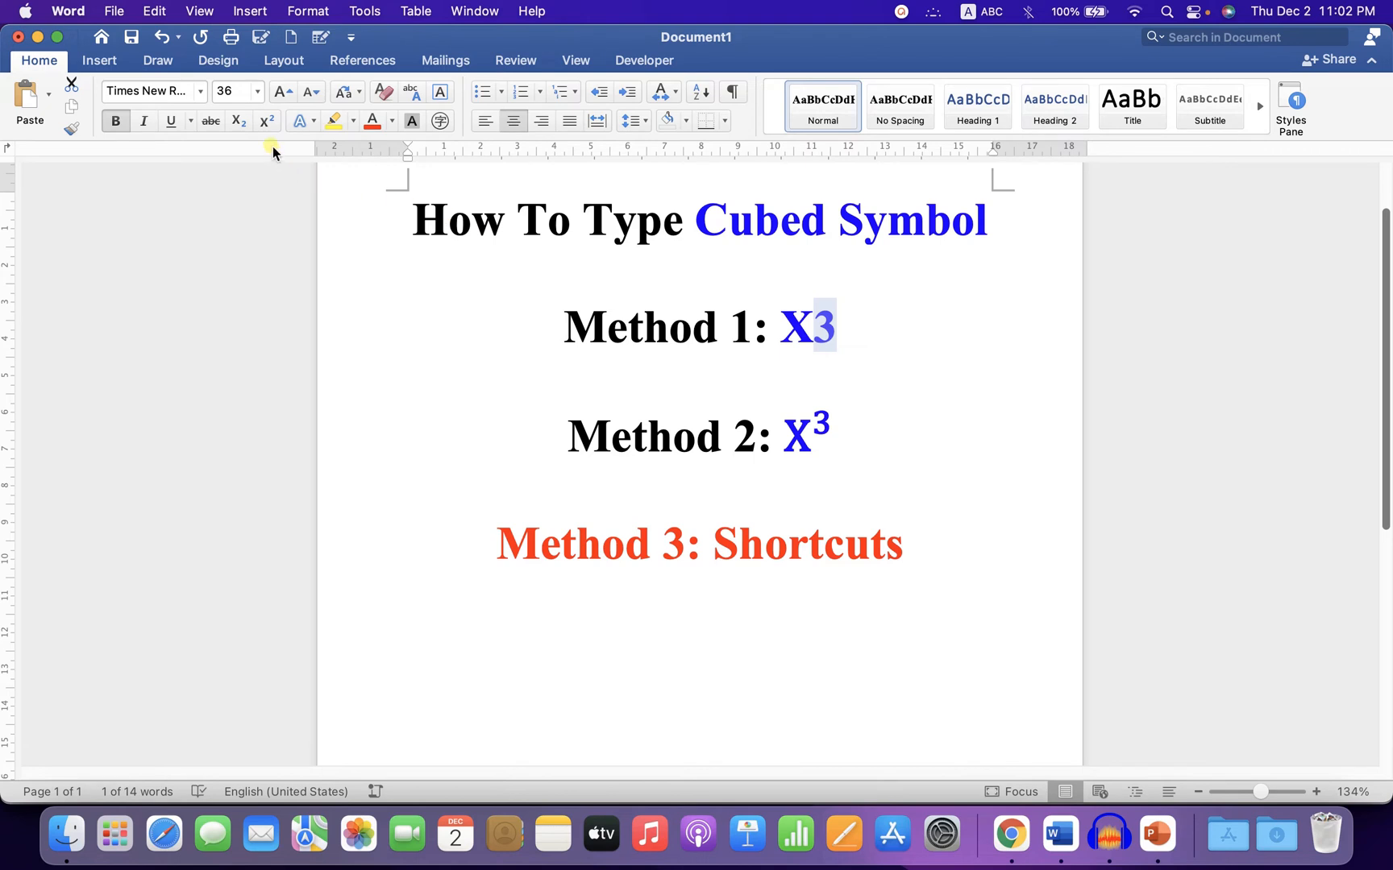
mouse_move(266, 121)
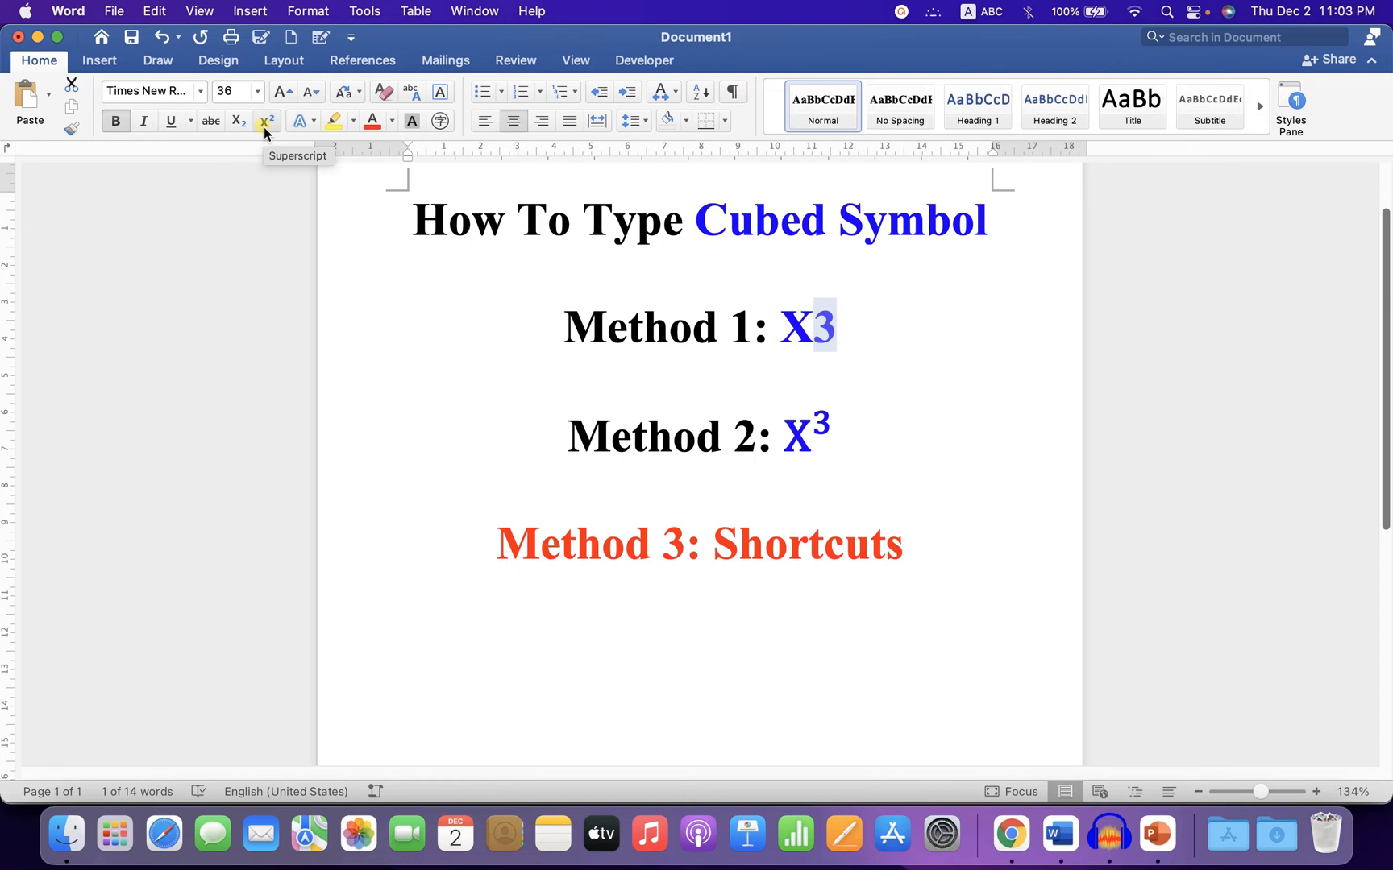
left_click(266, 121)
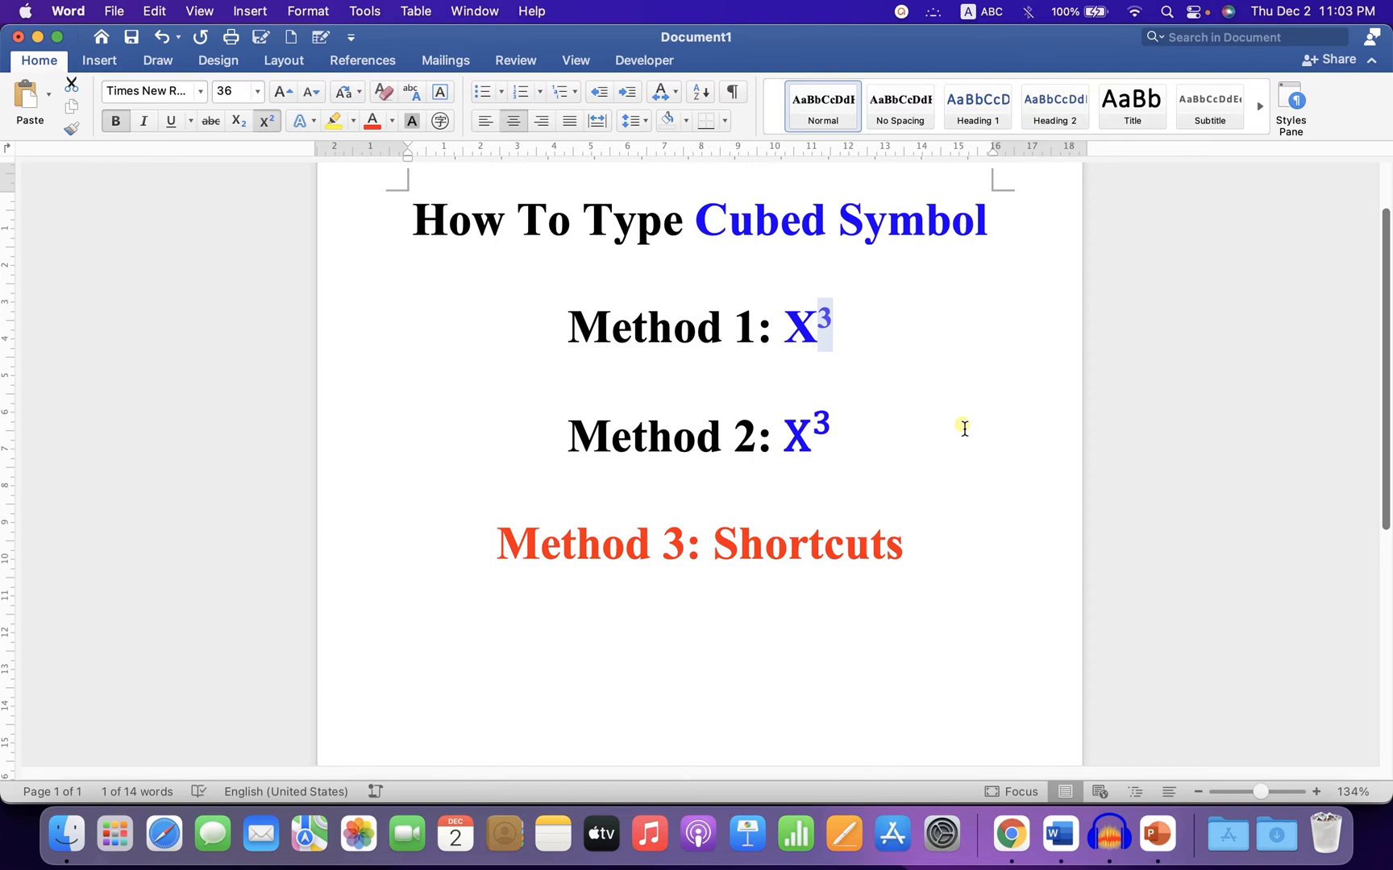
left_click(832, 435)
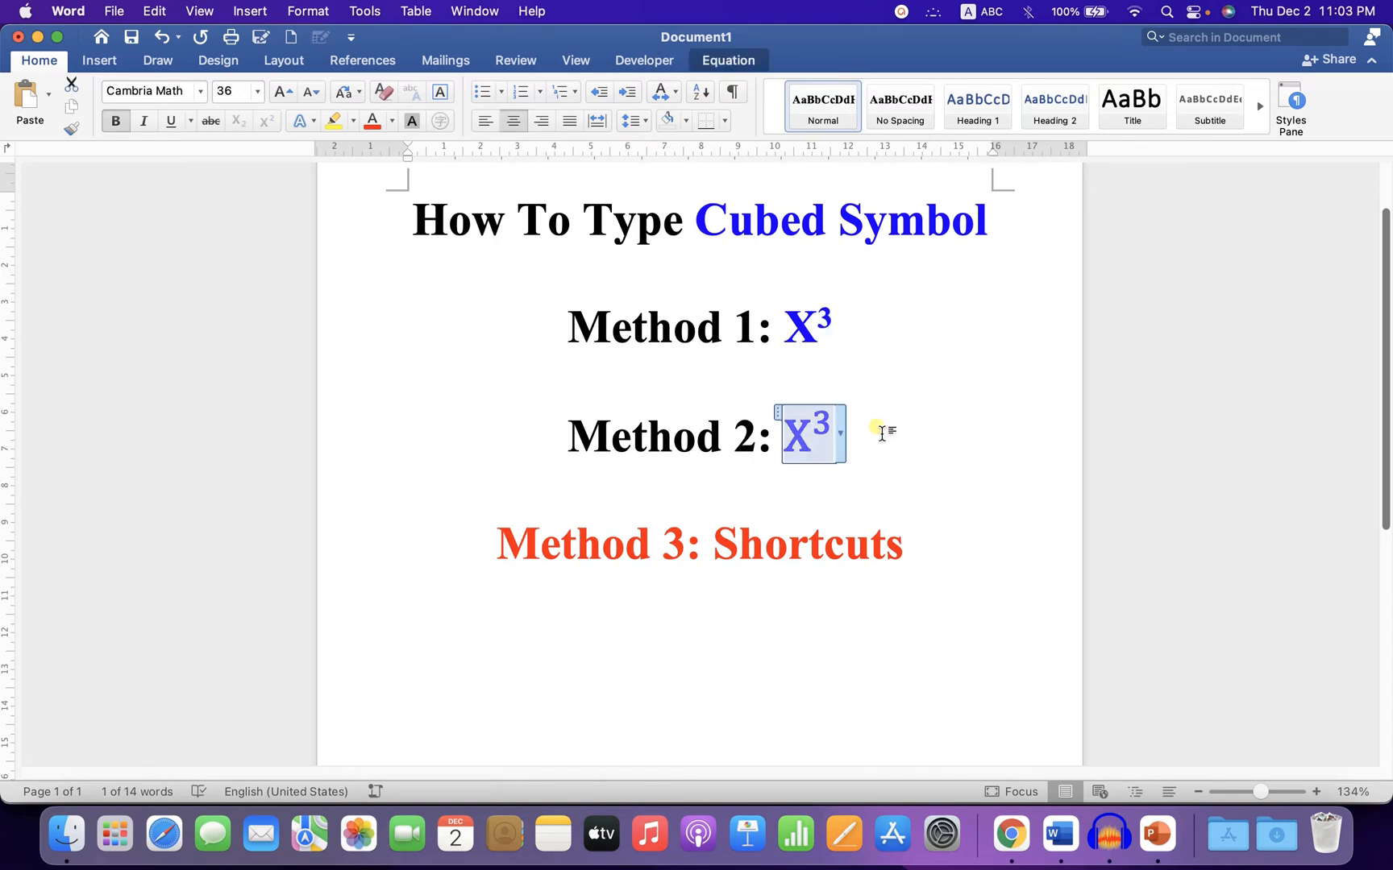
Remove the Method 2 equation and bring up the Insert ribbon
key("delete")
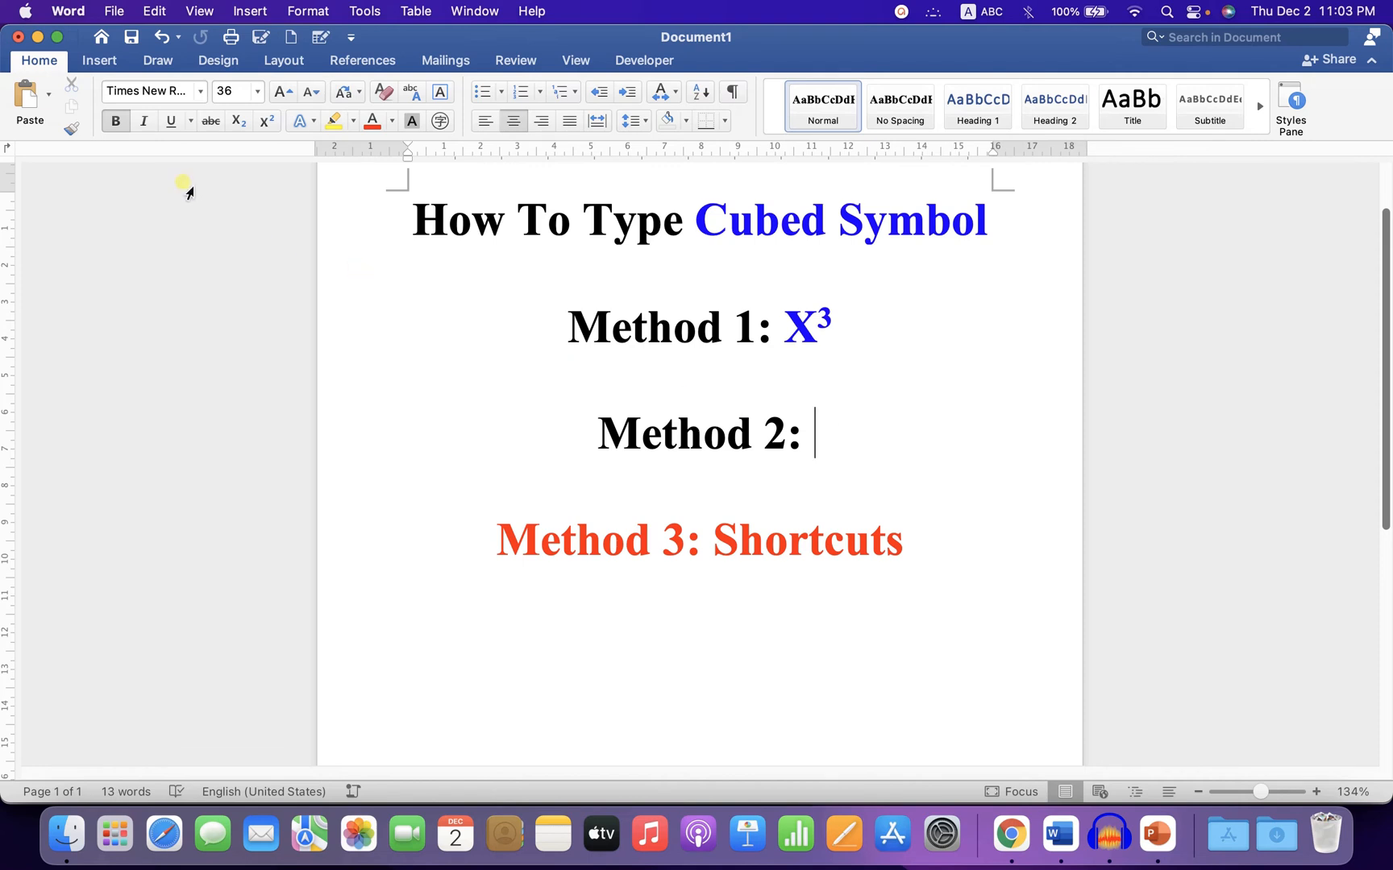
left_click(98, 60)
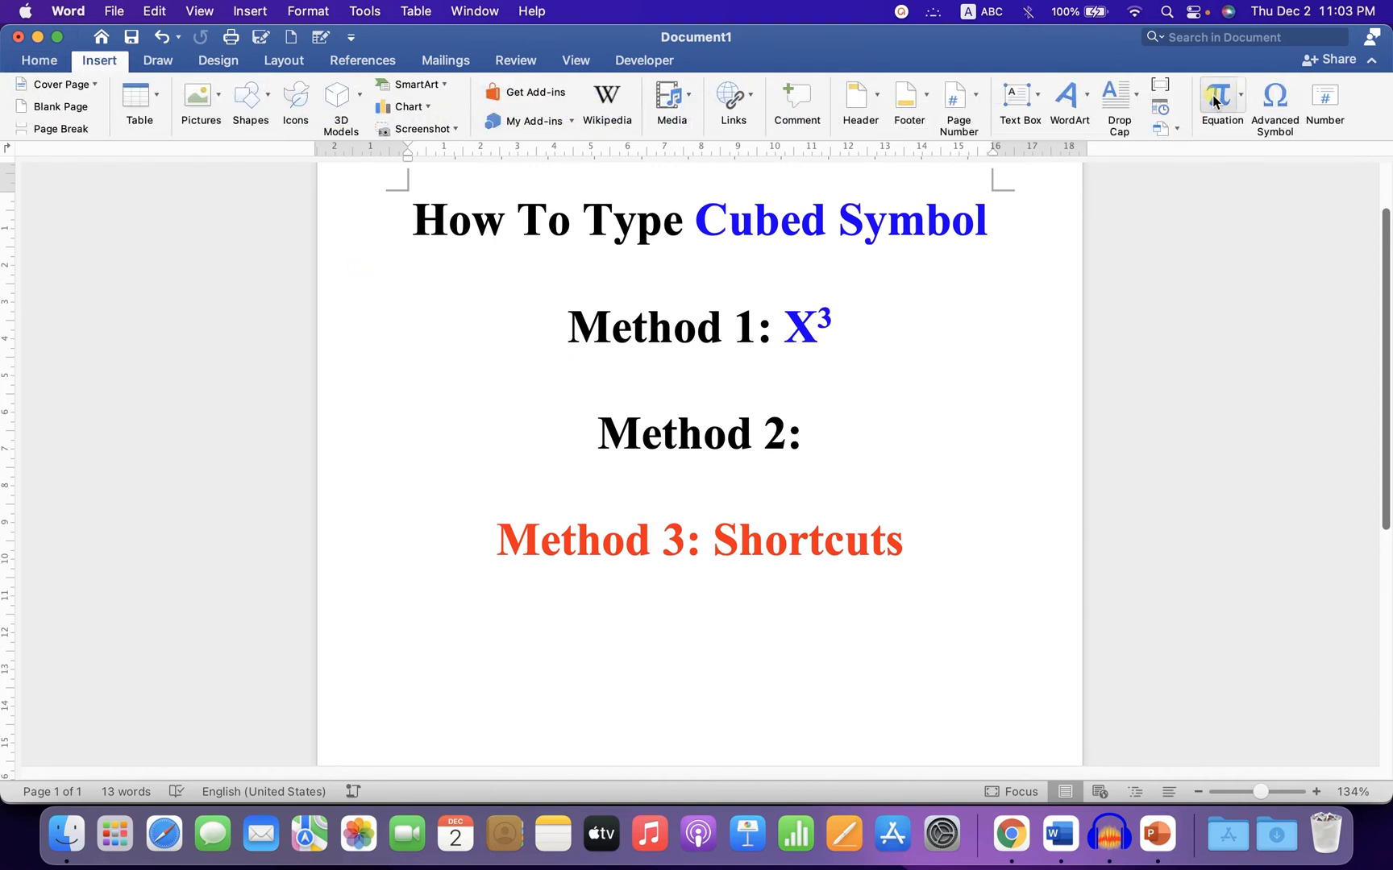
Insert a new equation after Method 2 using the Script superscript template filled with X and 3
left_click(1222, 102)
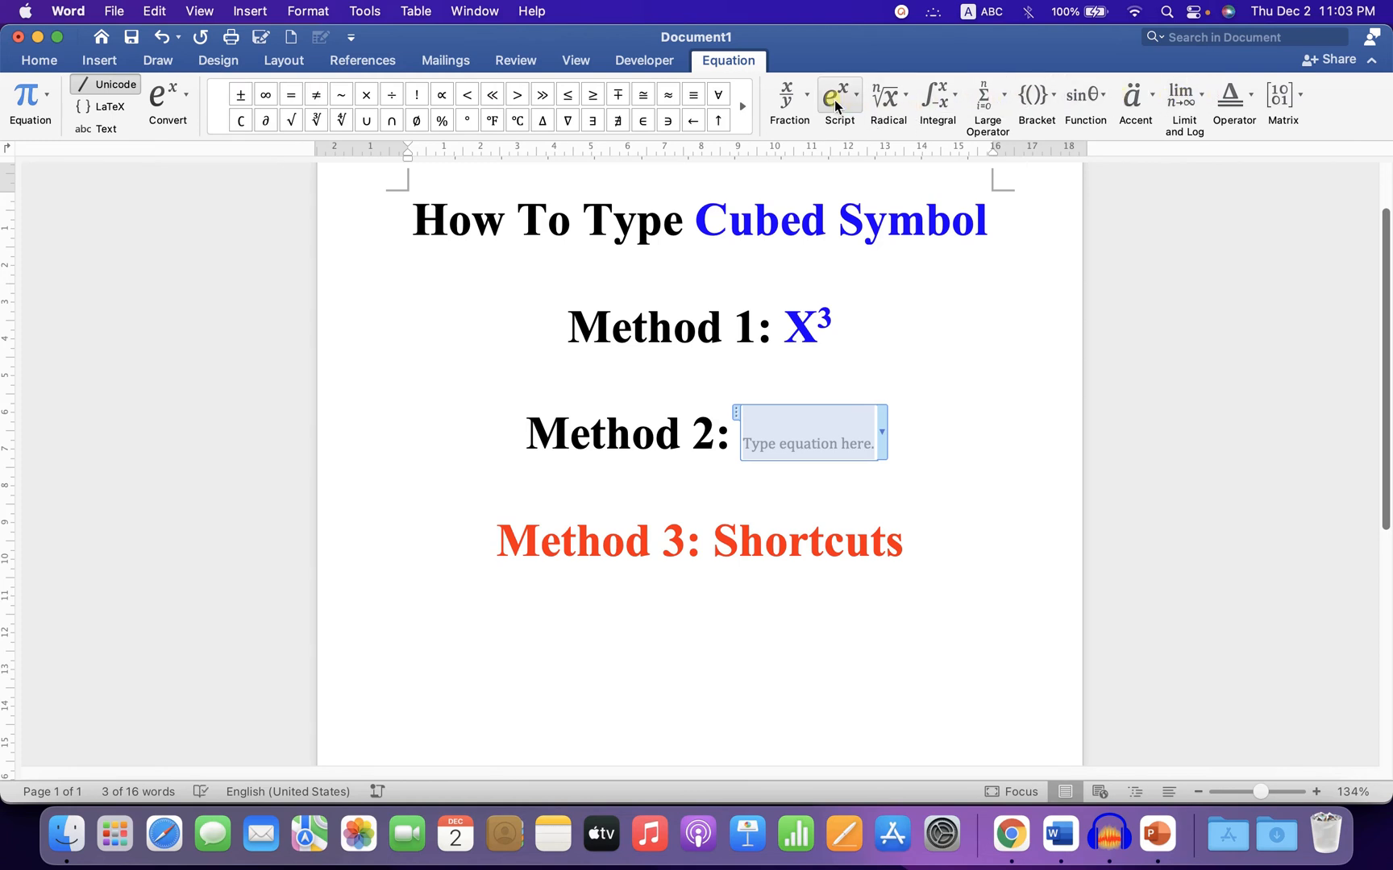
left_click(838, 95)
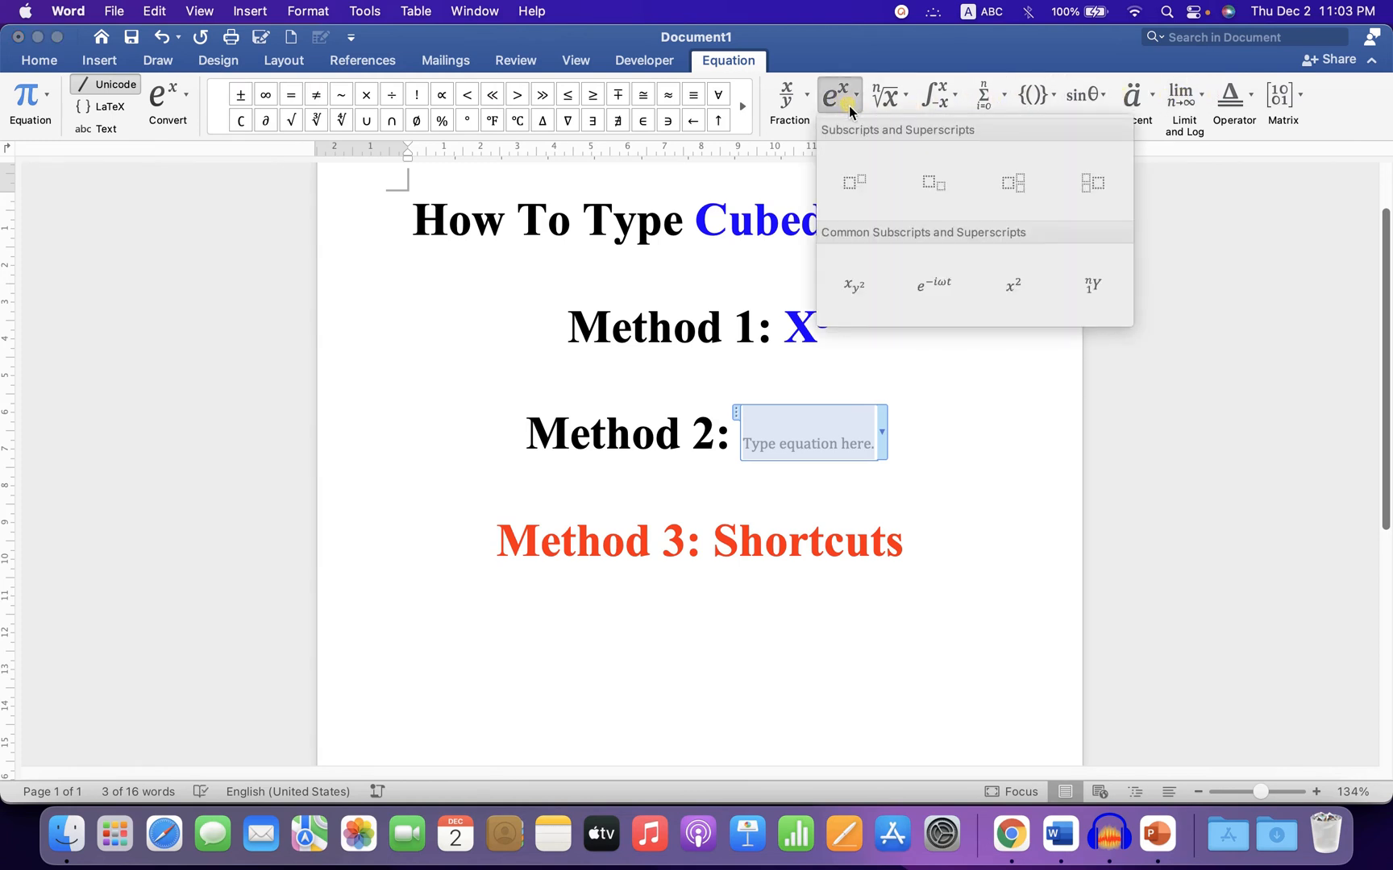
mouse_move(854, 182)
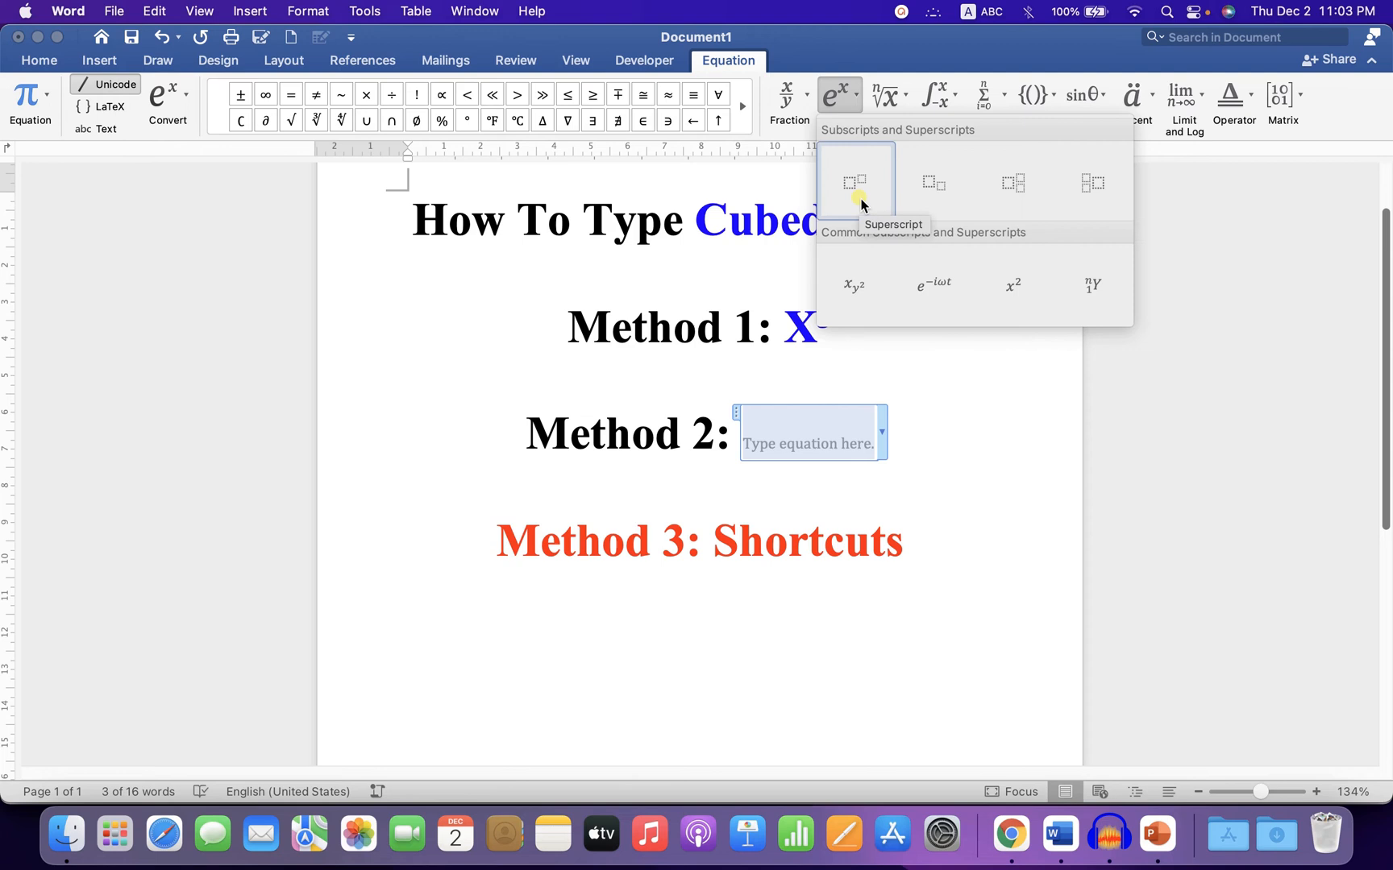
left_click(856, 182)
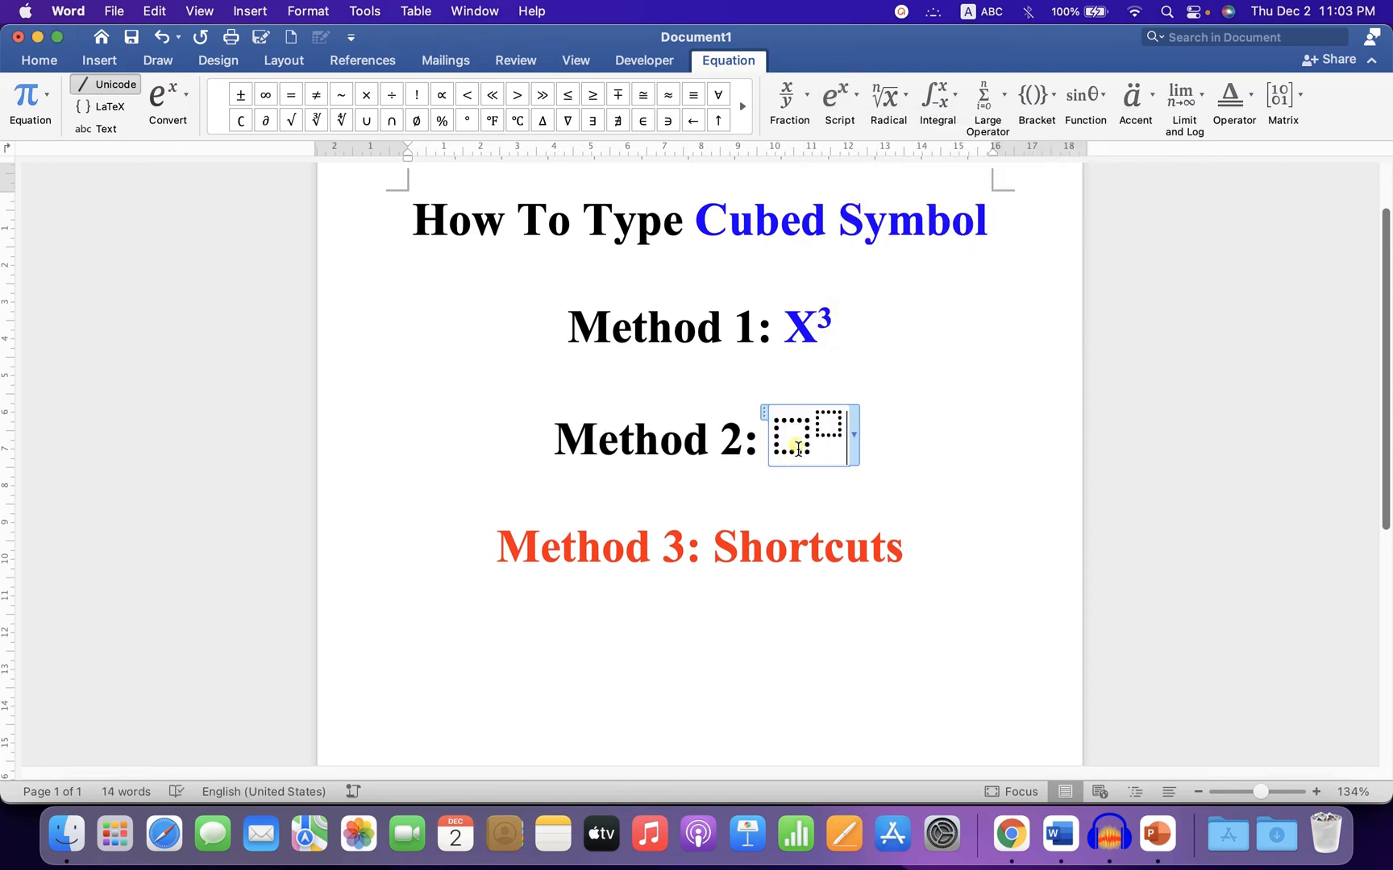
type("X")
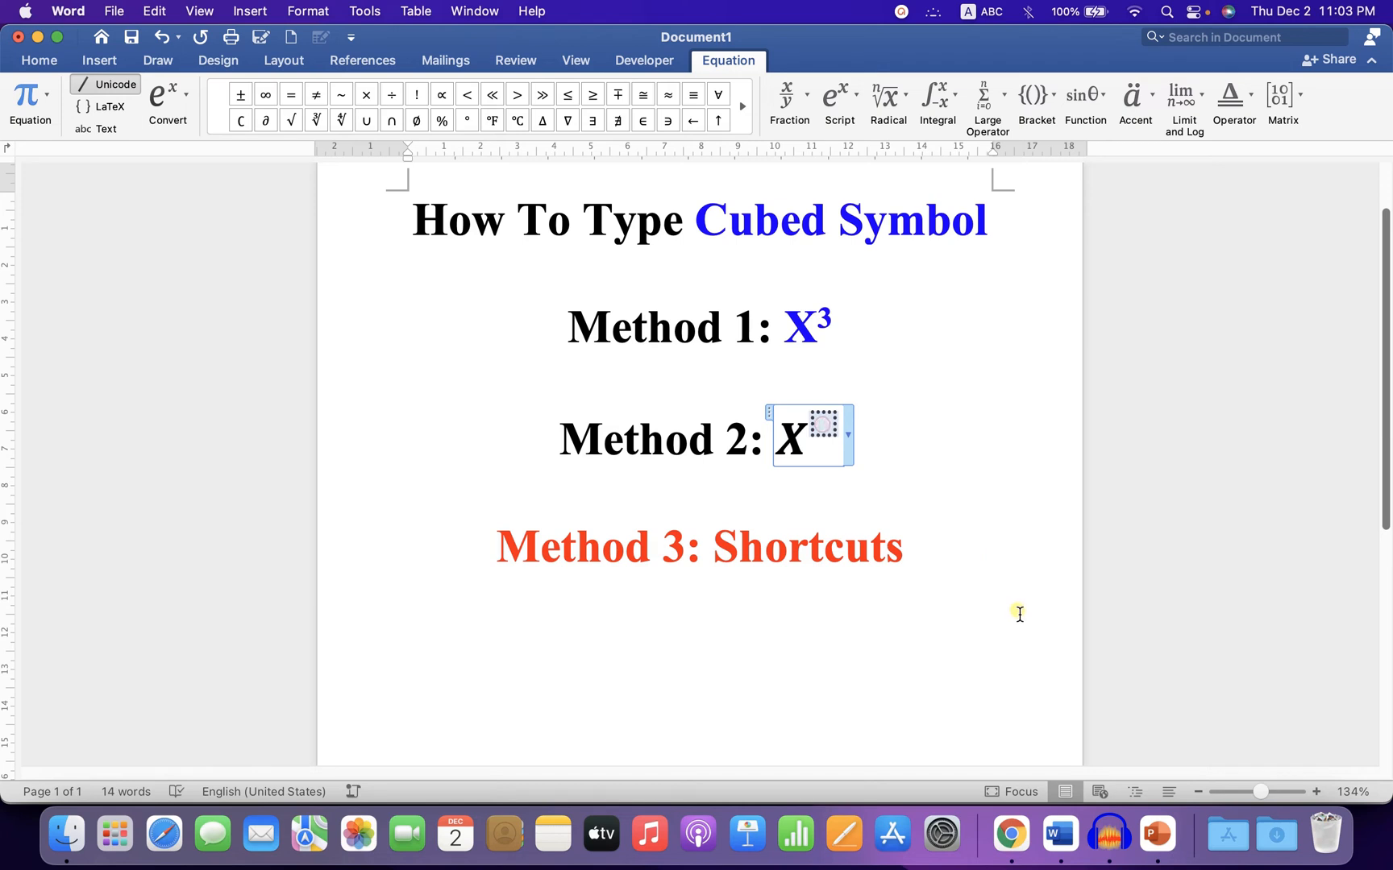
type("3")
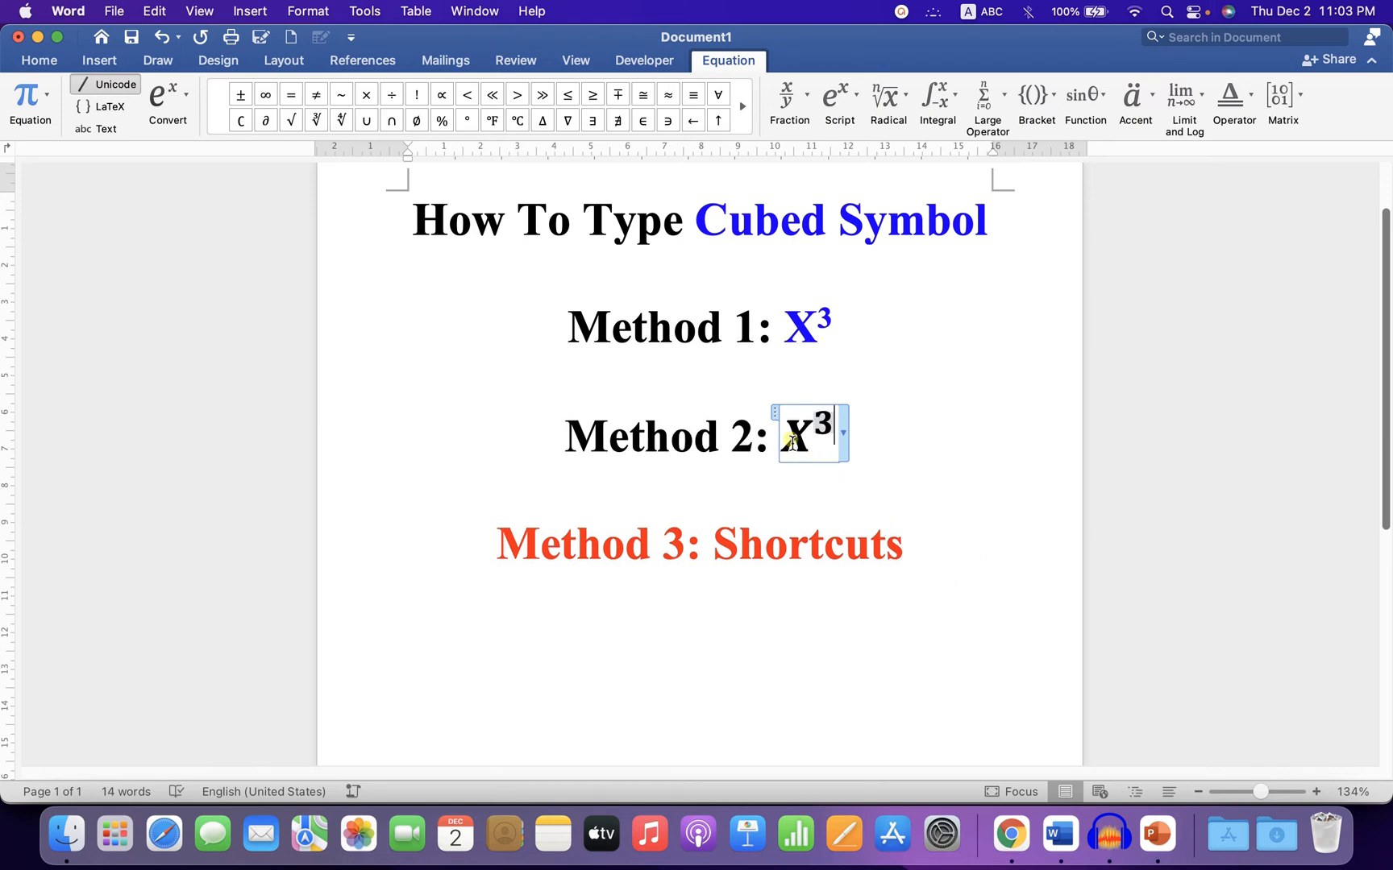
double_click(806, 435)
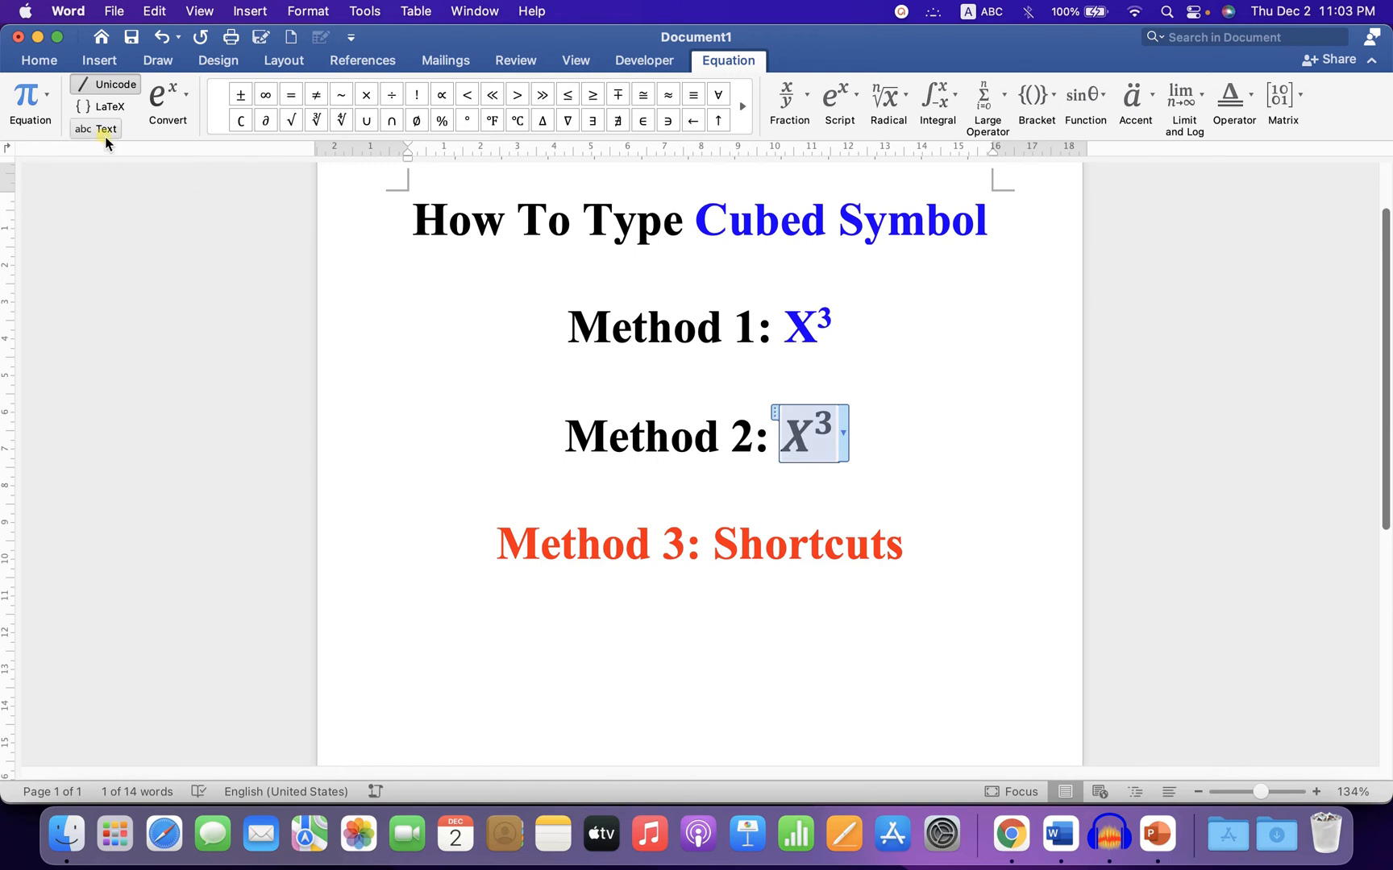
mouse_move(859, 614)
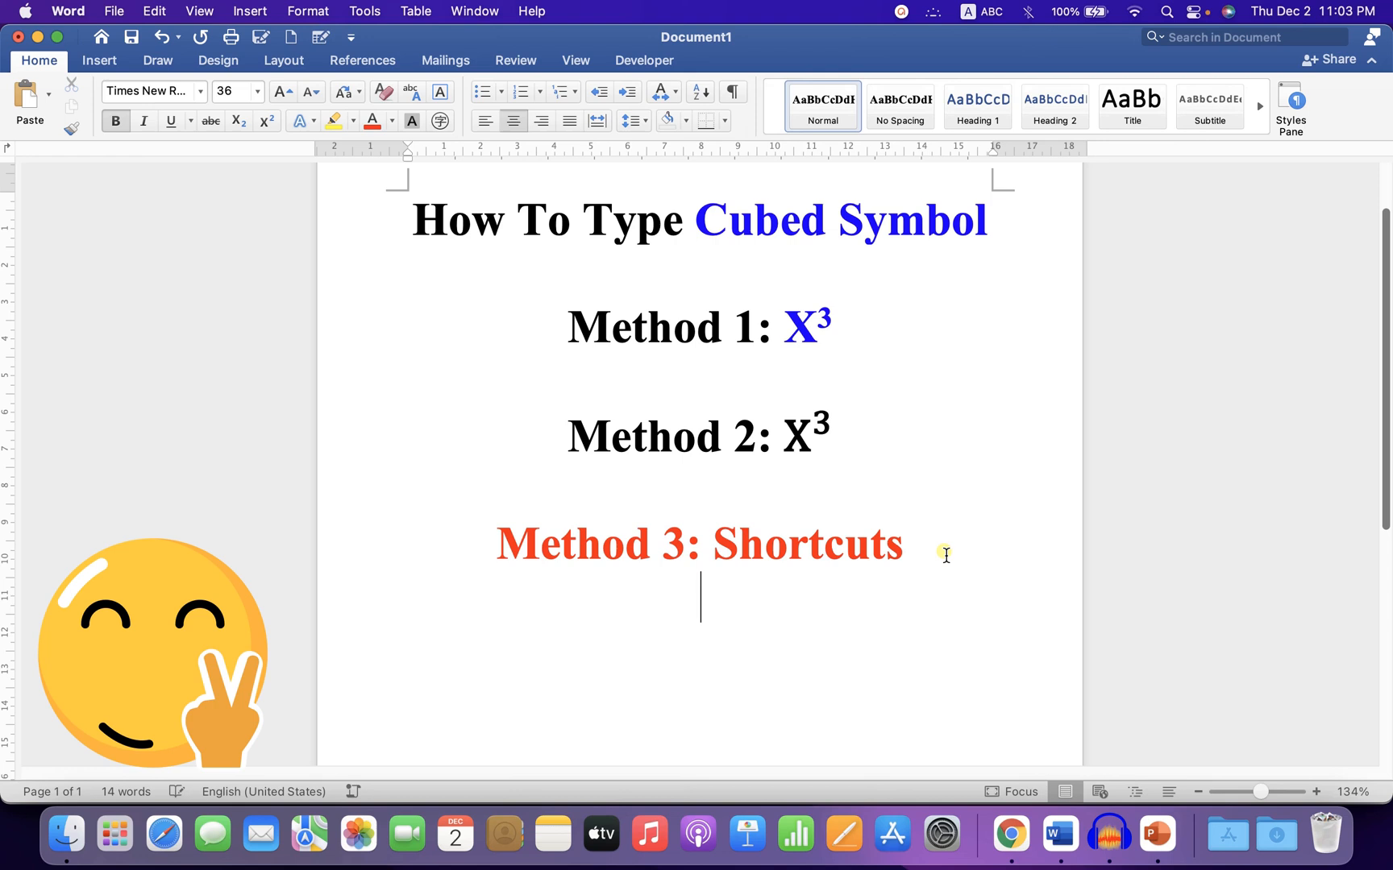
Under Method 3, write 'Windows: CTRL Shift +' and demonstrate X3 with the 3 superscripted
type("Windows:")
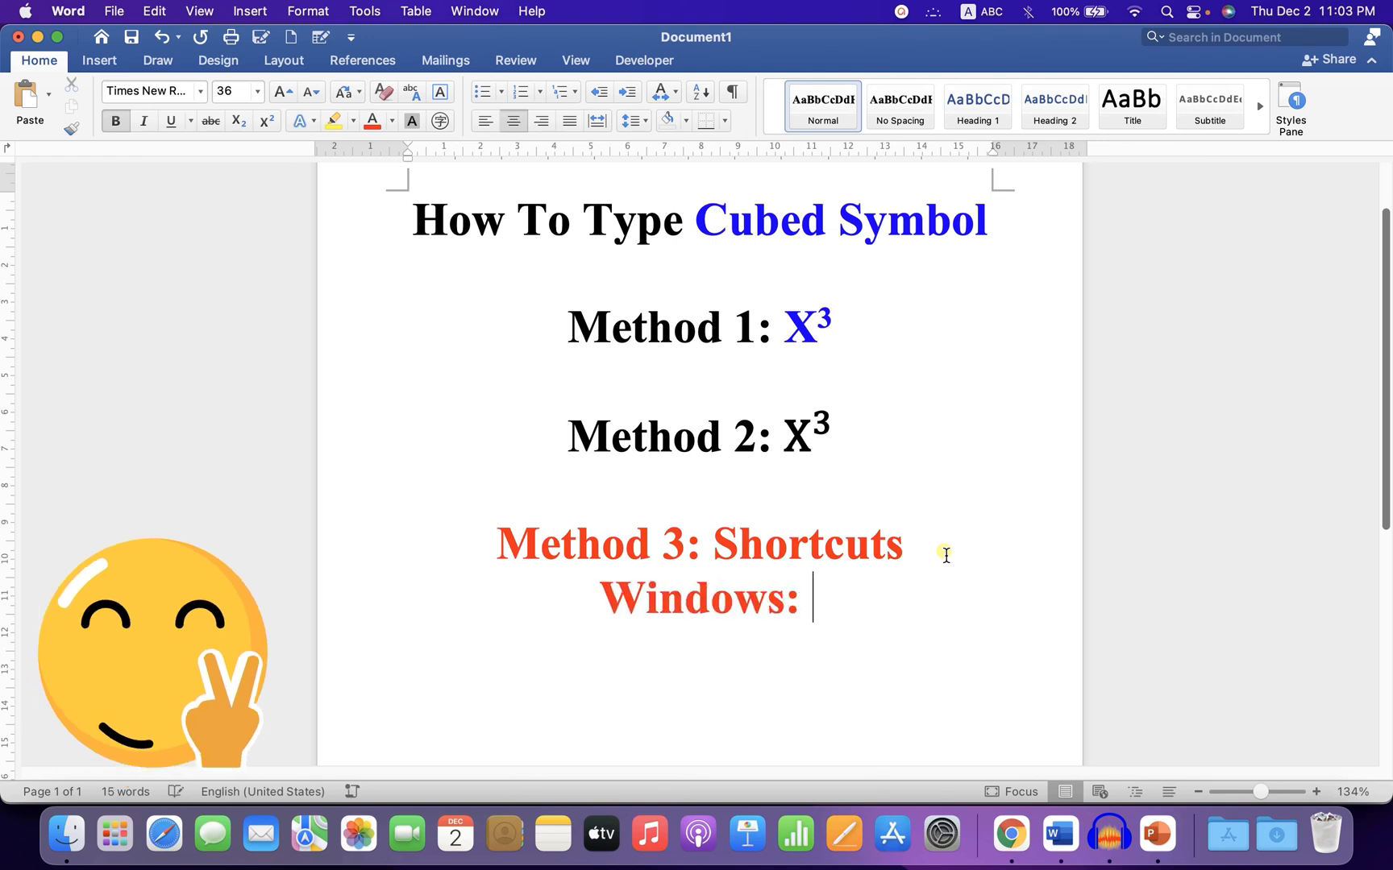
type("CTR")
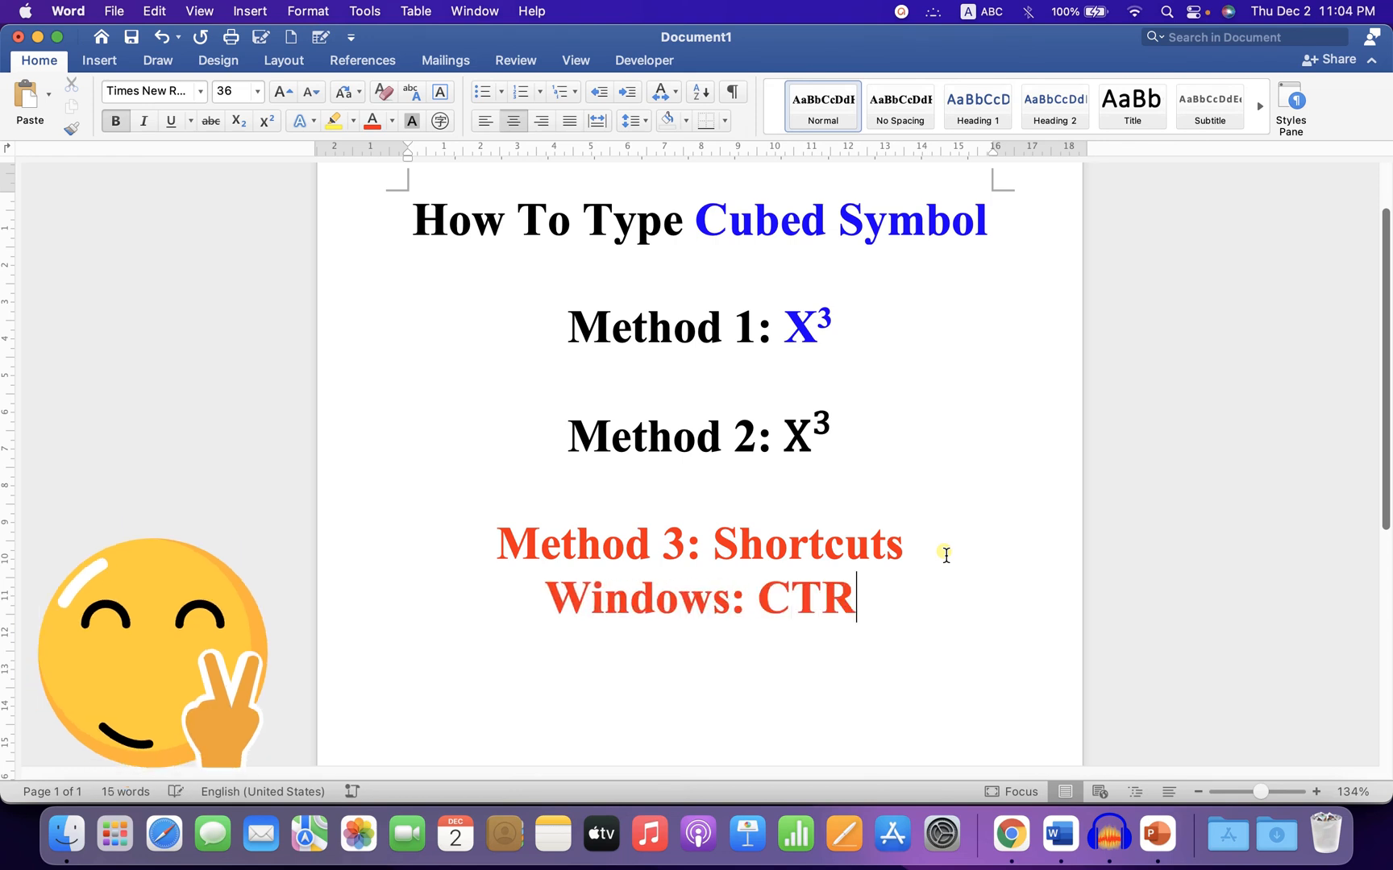
type("L Shift +")
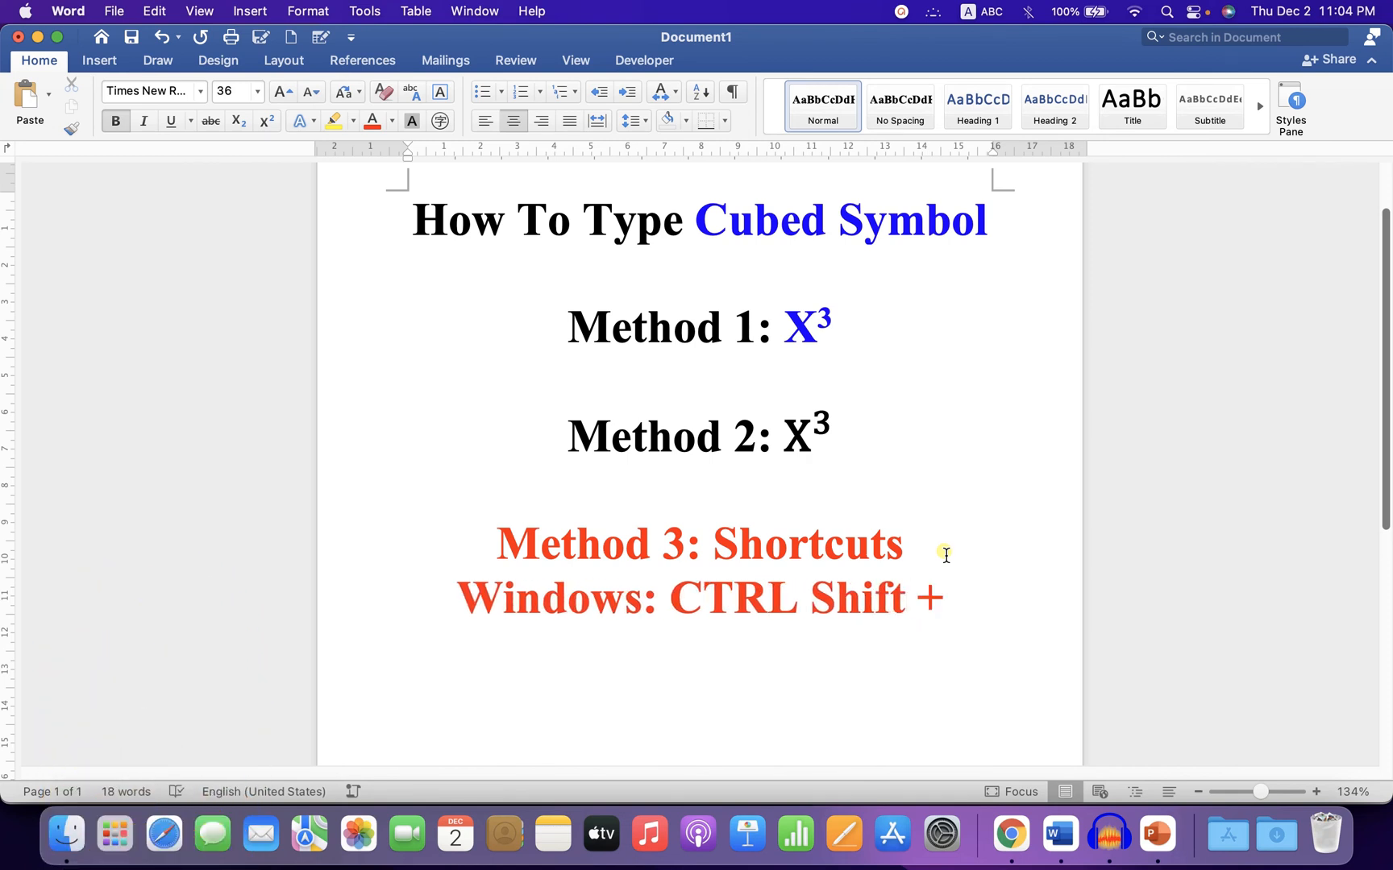
type("X3")
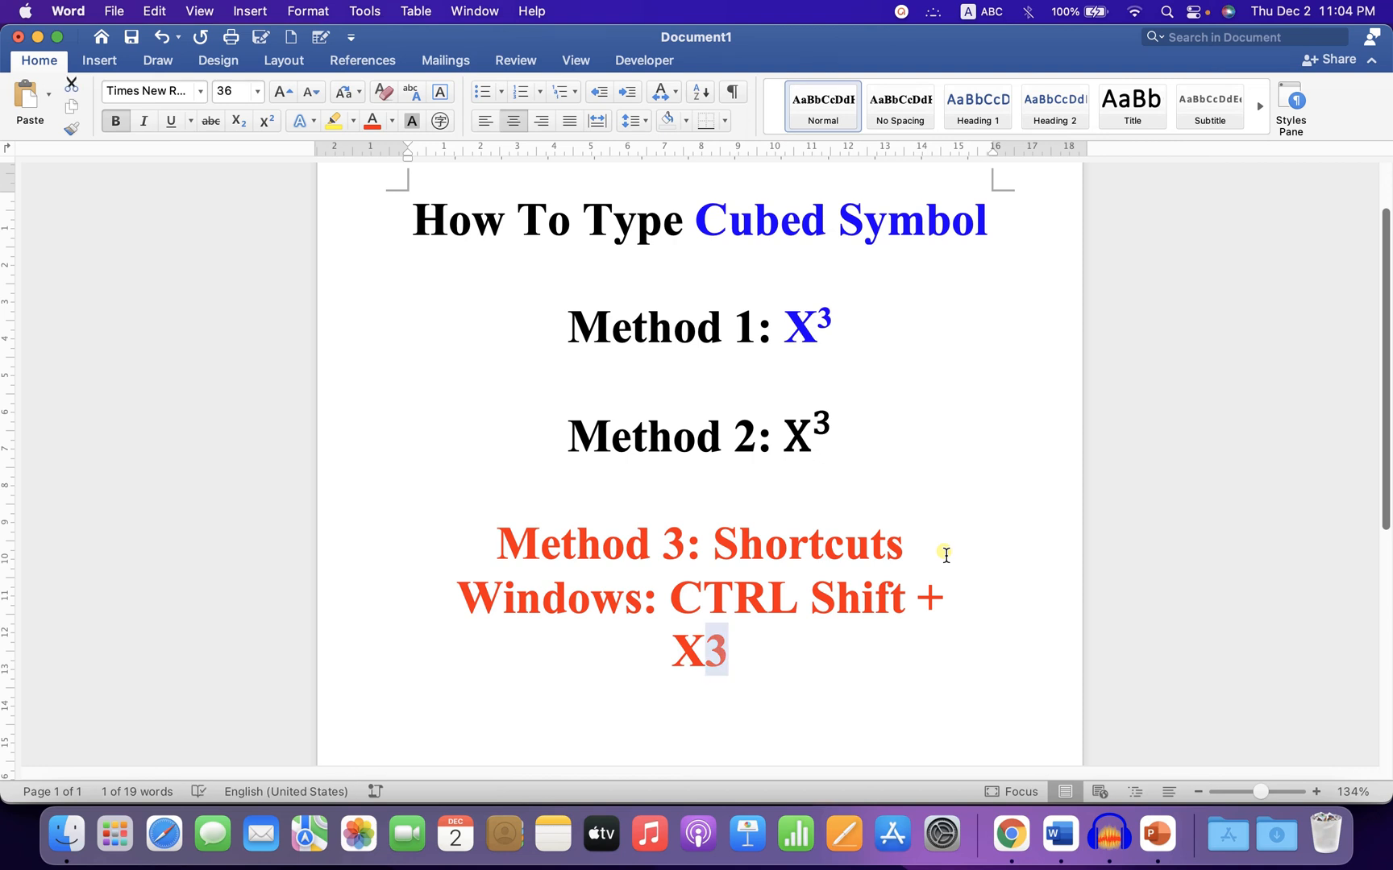
left_click(266, 121)
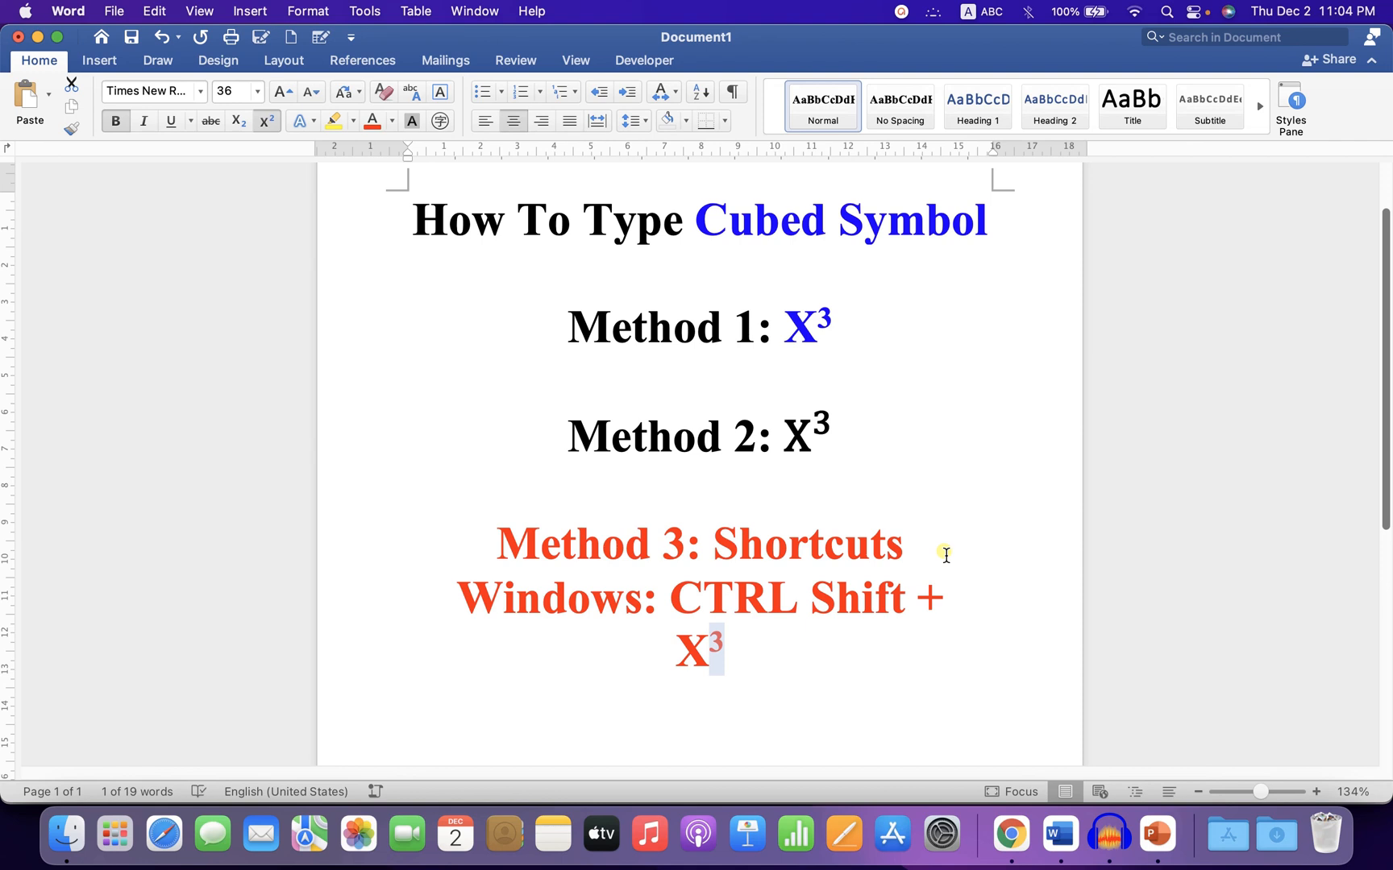
Add the second shortcut line 'MAC: CMD SHIFT +'
type("M")
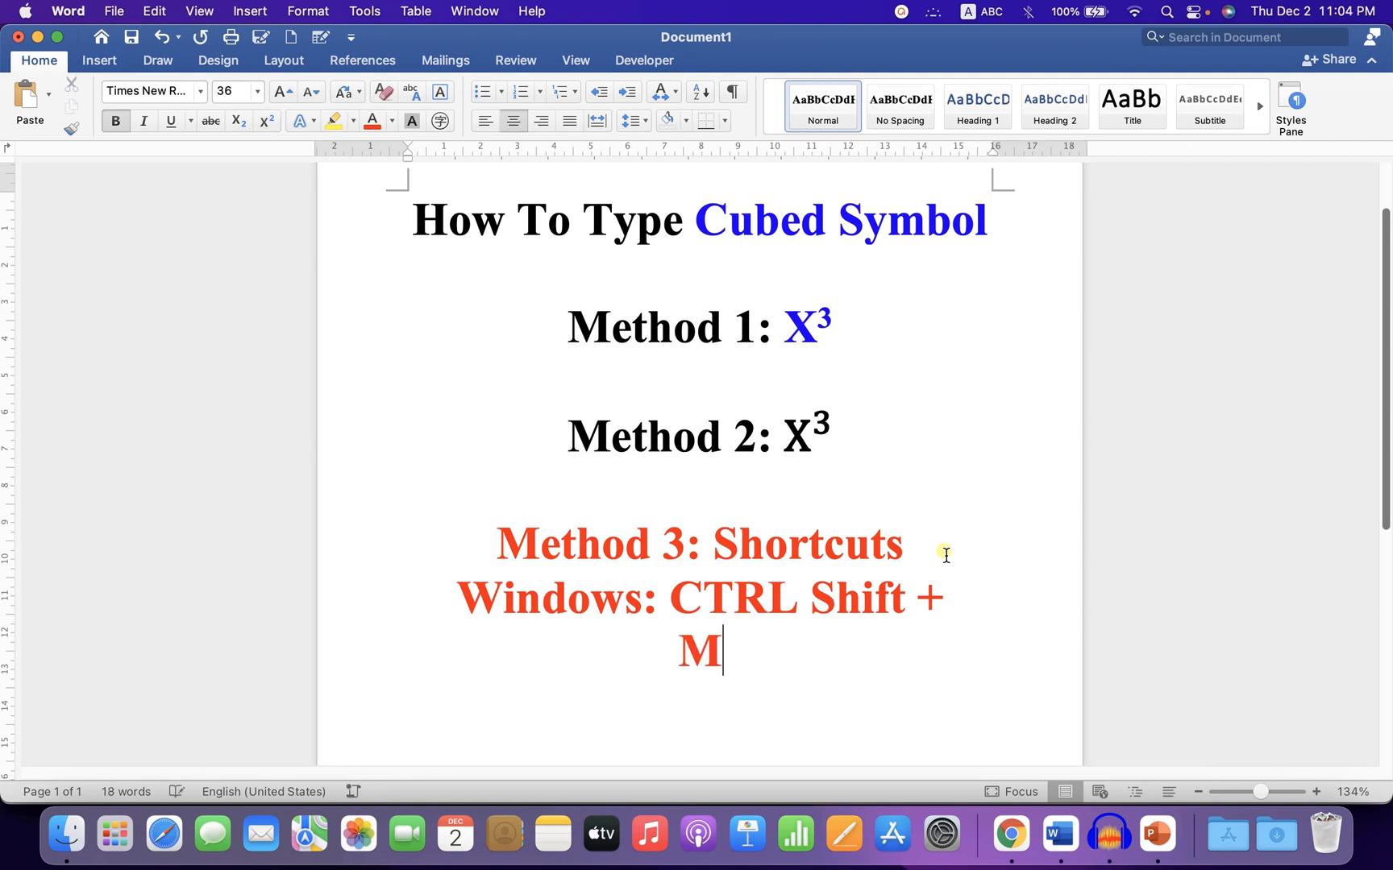
type("AC:")
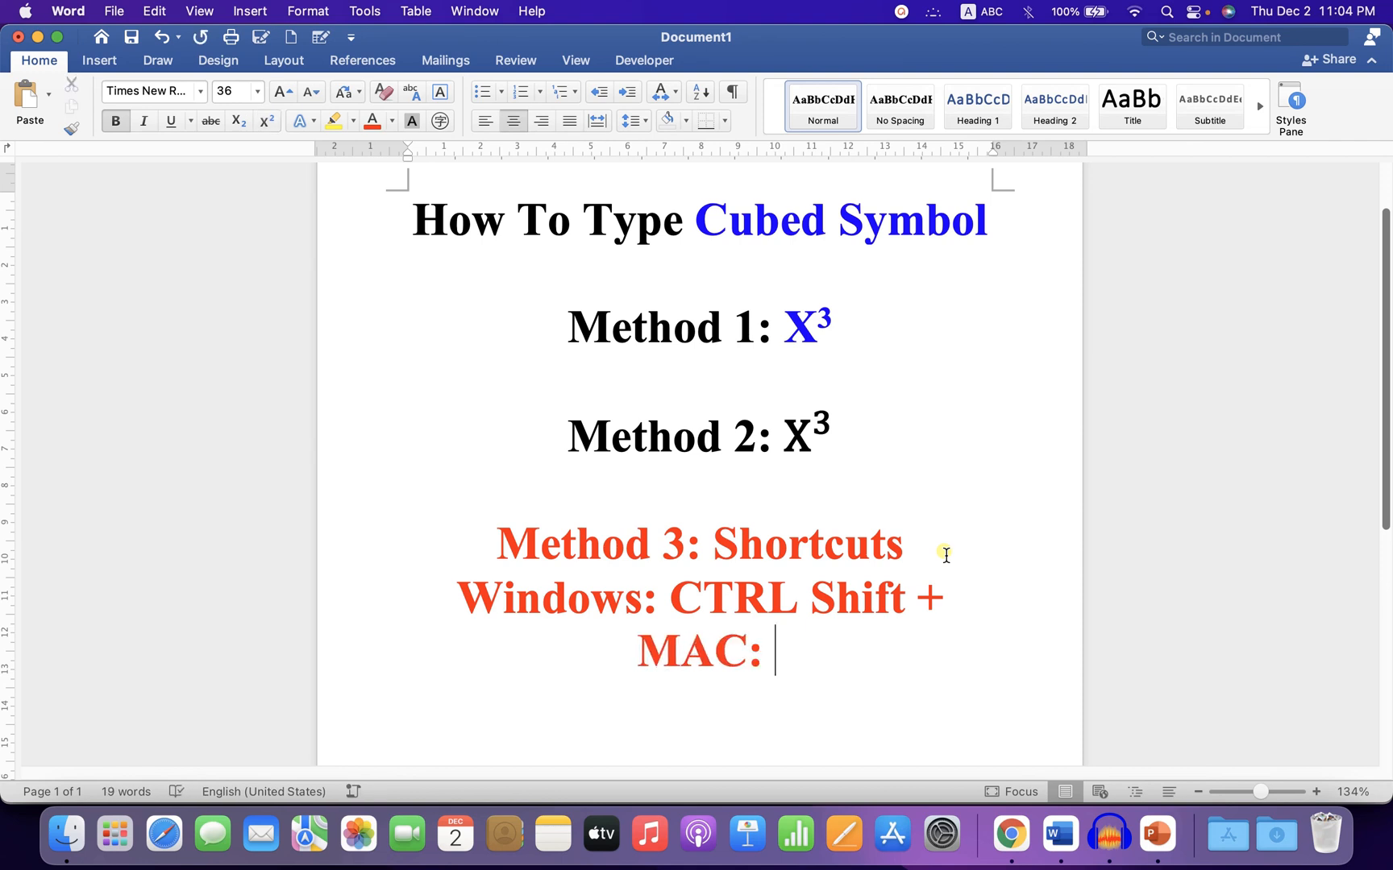
type("CMD SHIFT")
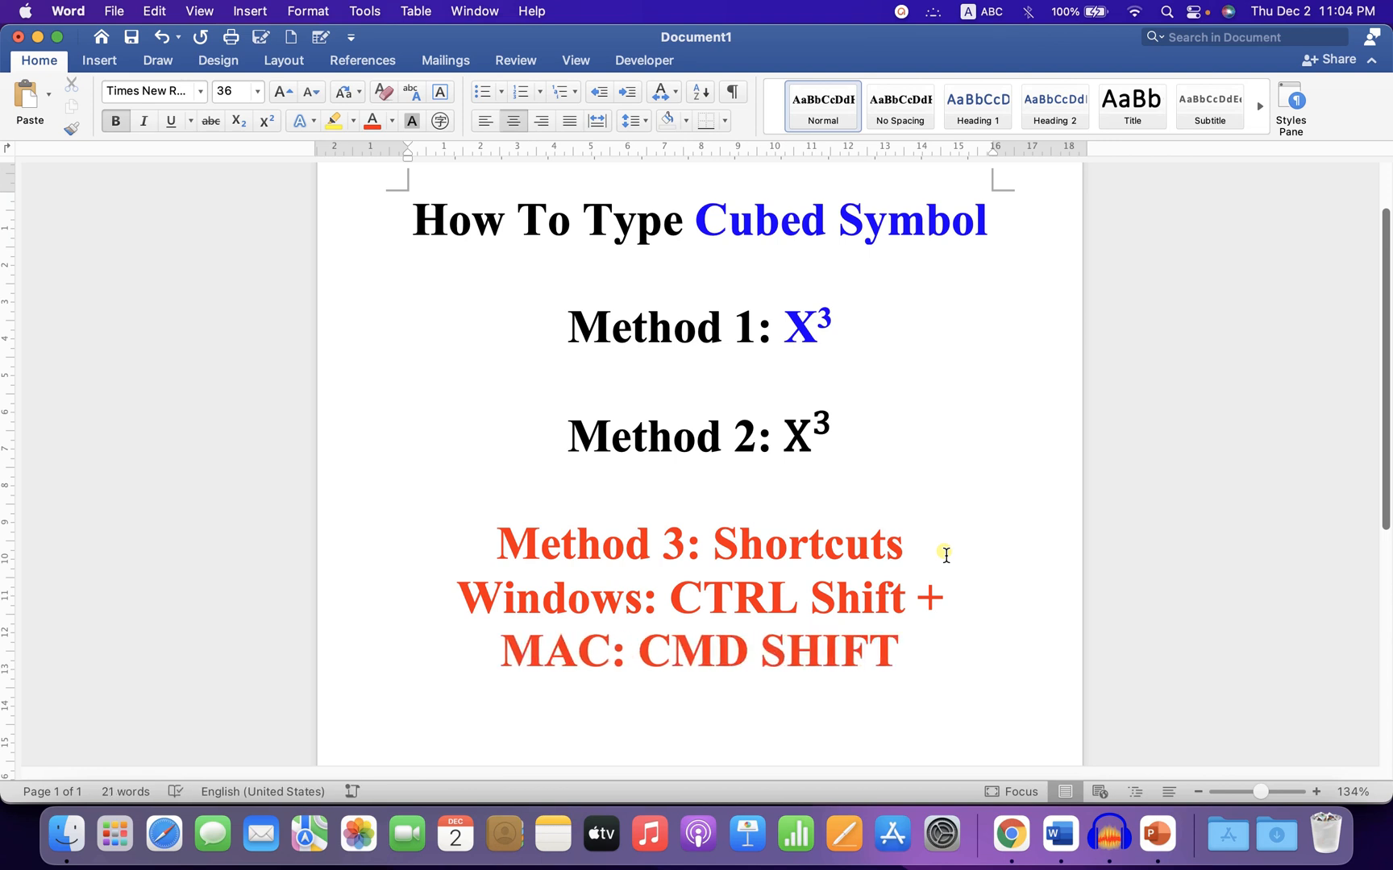
type("+")
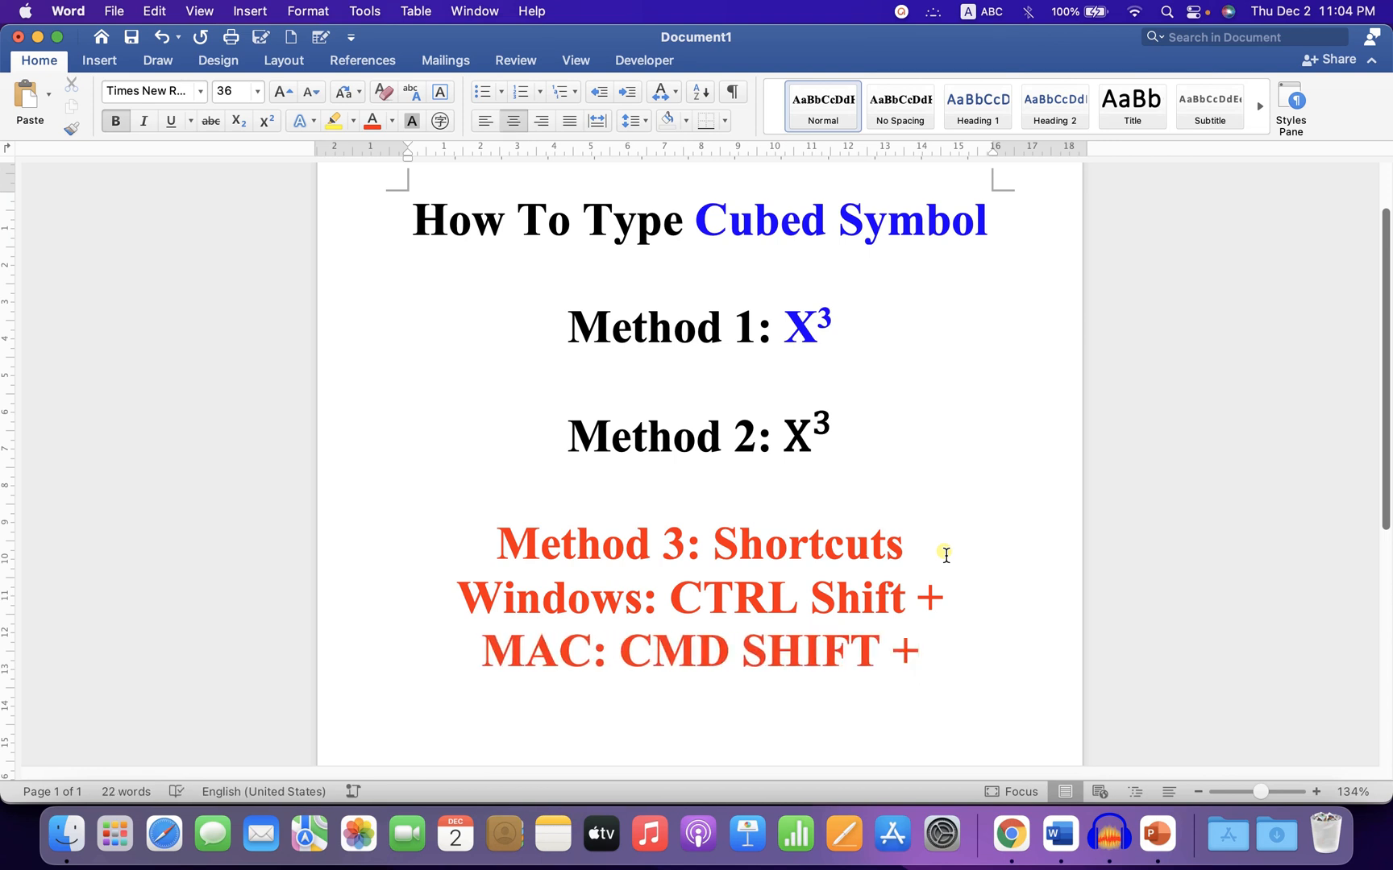